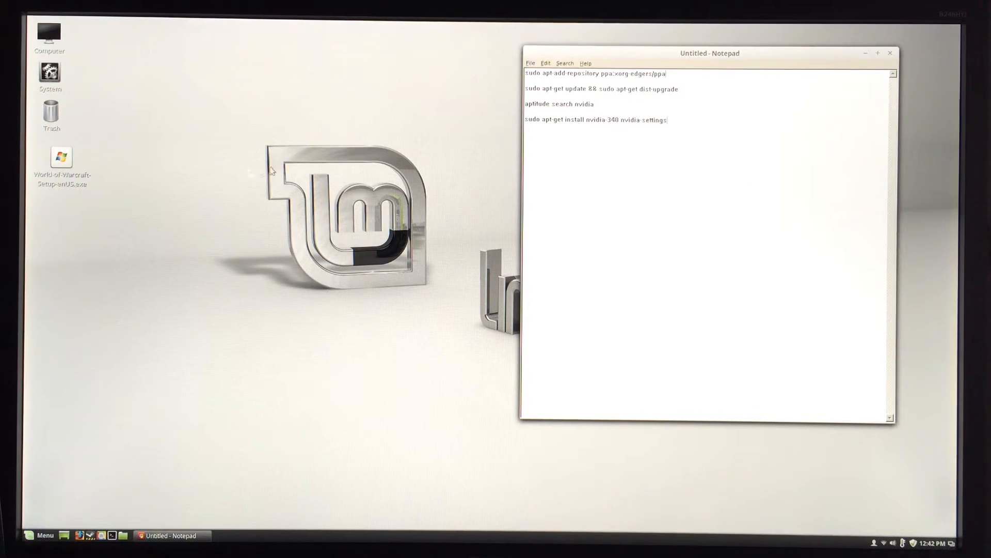
- Open a terminal in the Desktop folder and place it beside the notepad of commands
{"action": "right_click", "coordinate": [283, 115]}
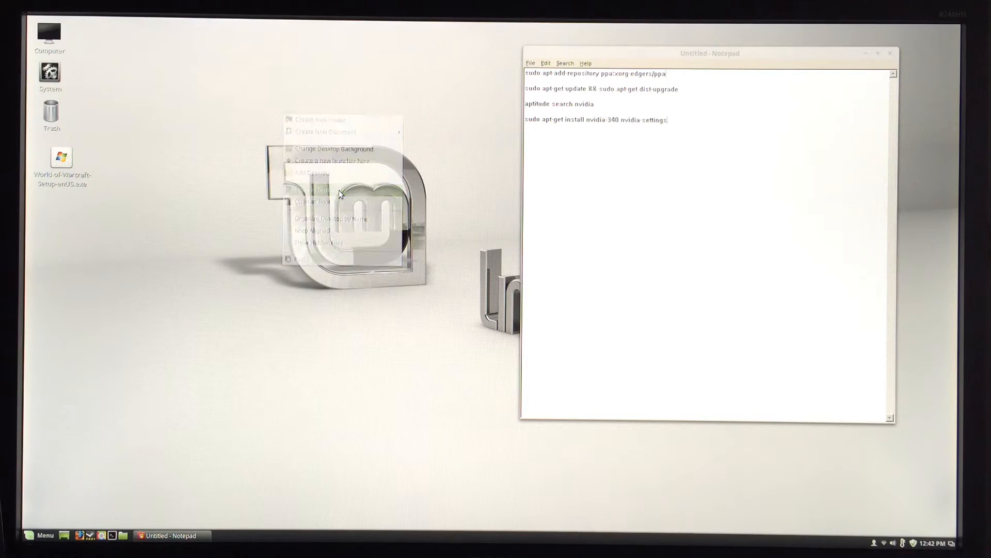
{"action": "left_click", "coordinate": [316, 189]}
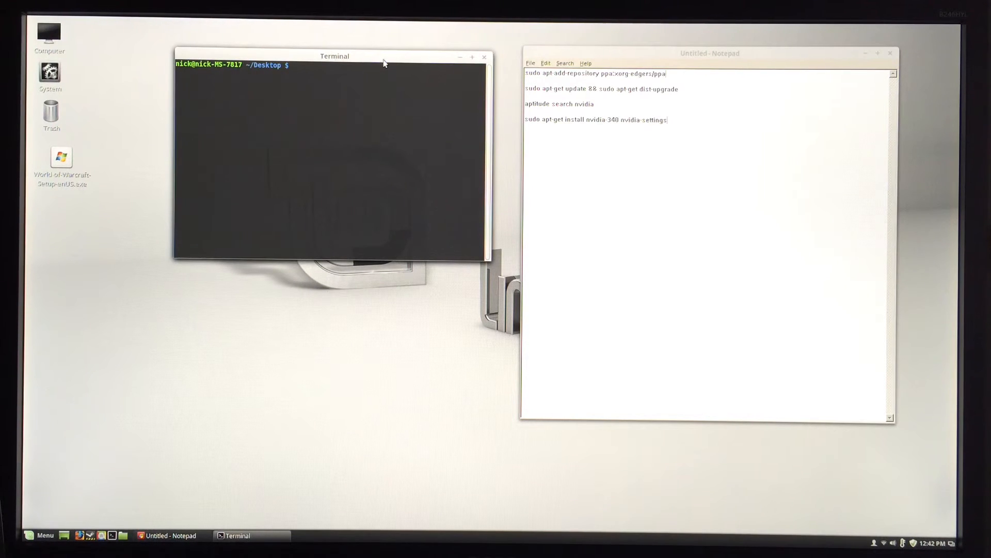
{"action": "left_click_drag", "start_coordinate": [335, 56], "coordinate": [322, 84]}
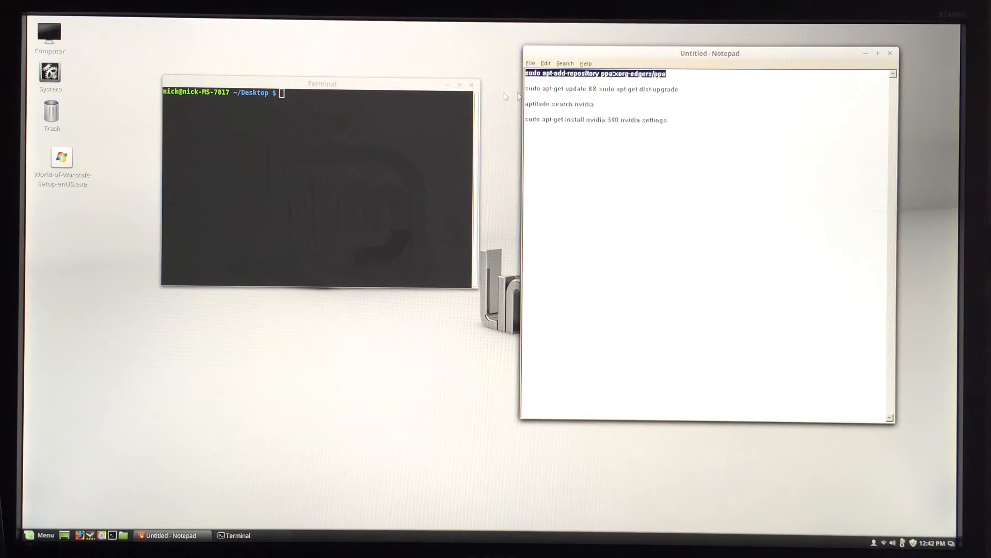
- Paste and run the add-apt-repository command for the xorg-edgers PPA
{"action": "right_click", "coordinate": [394, 149]}
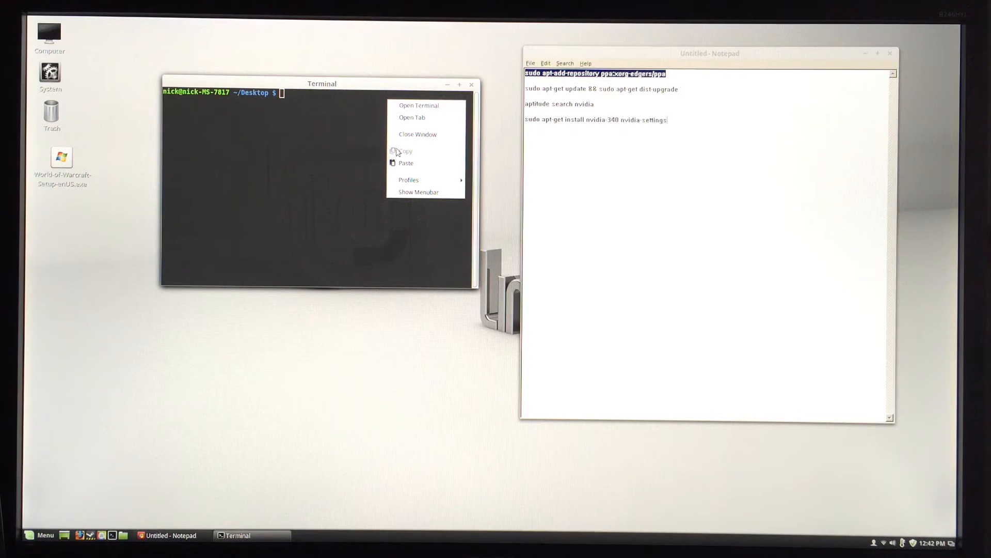
{"action": "left_click", "coordinate": [406, 162]}
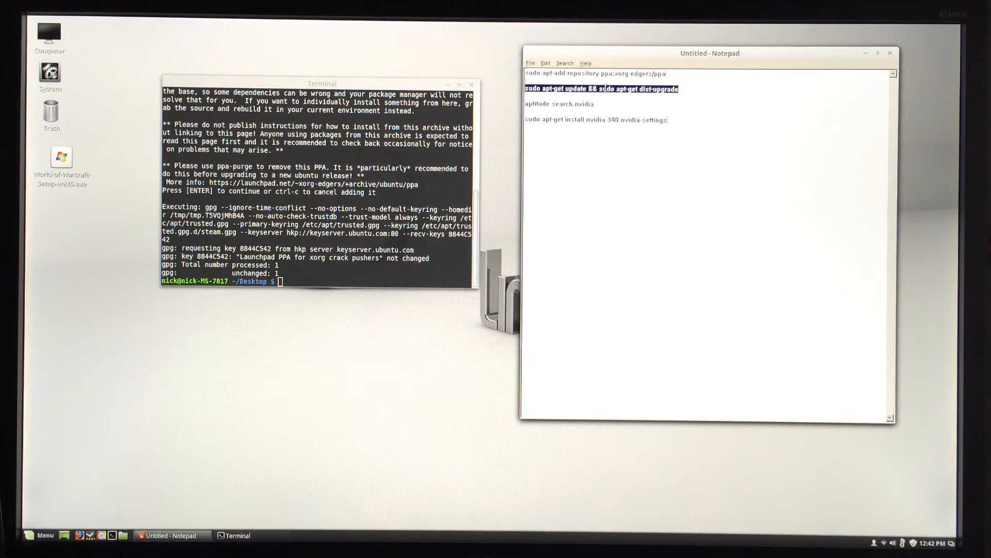
- Copy and run 'sudo apt-get update && sudo apt-get dist-upgrade' from the notepad
{"action": "right_click", "coordinate": [618, 88]}
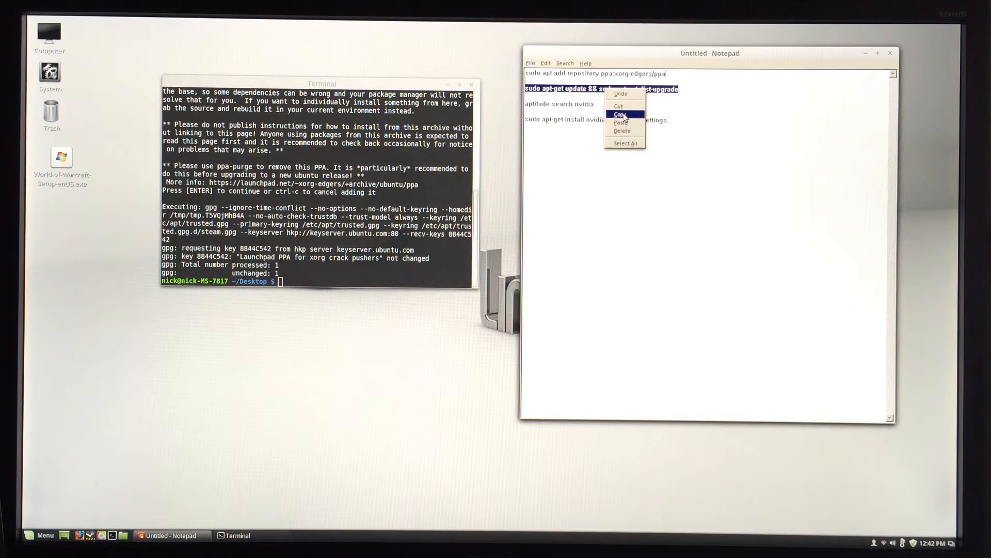
{"action": "left_click", "coordinate": [621, 114]}
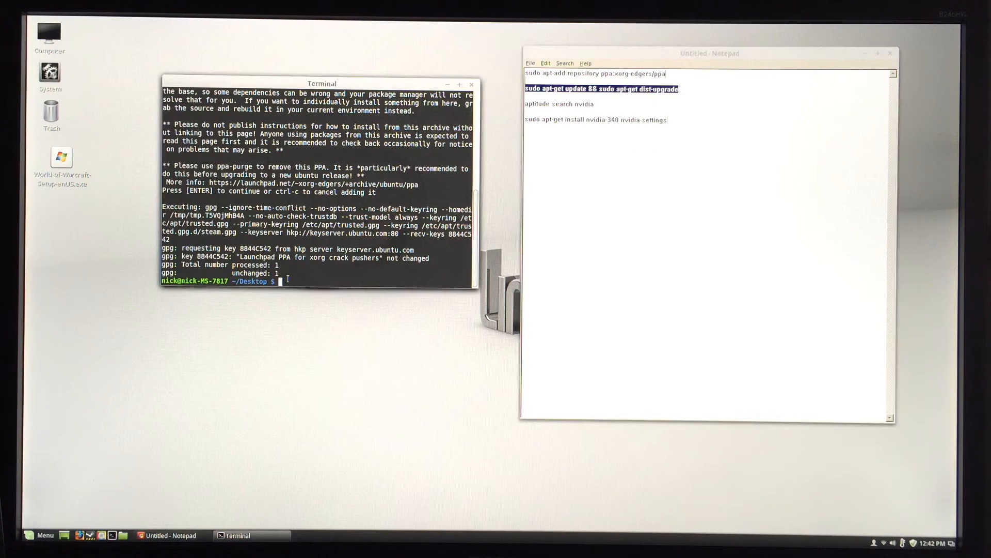
{"action": "type", "text": "sudo apt-get update && sudo apt-get dist-upgrade"}
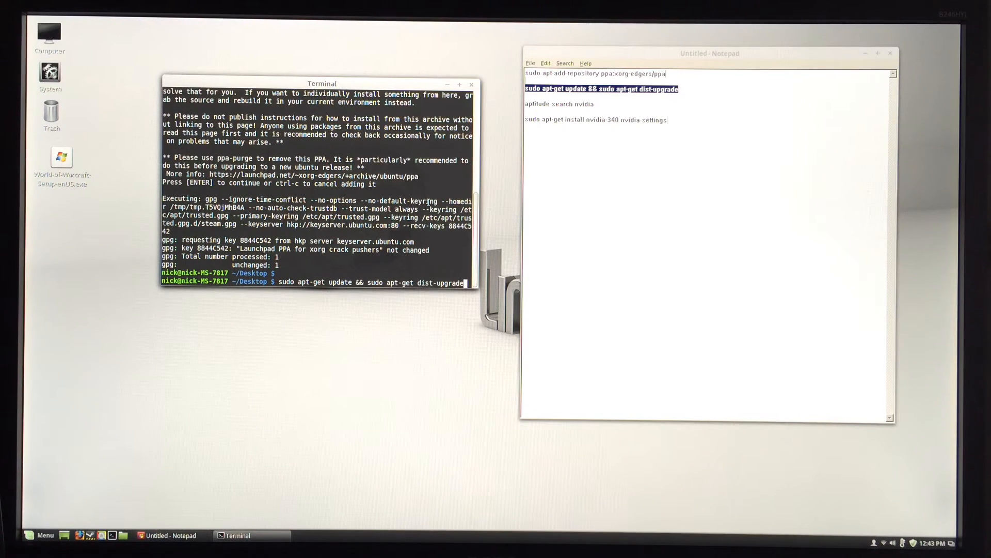
{"action": "key", "text": "Return"}
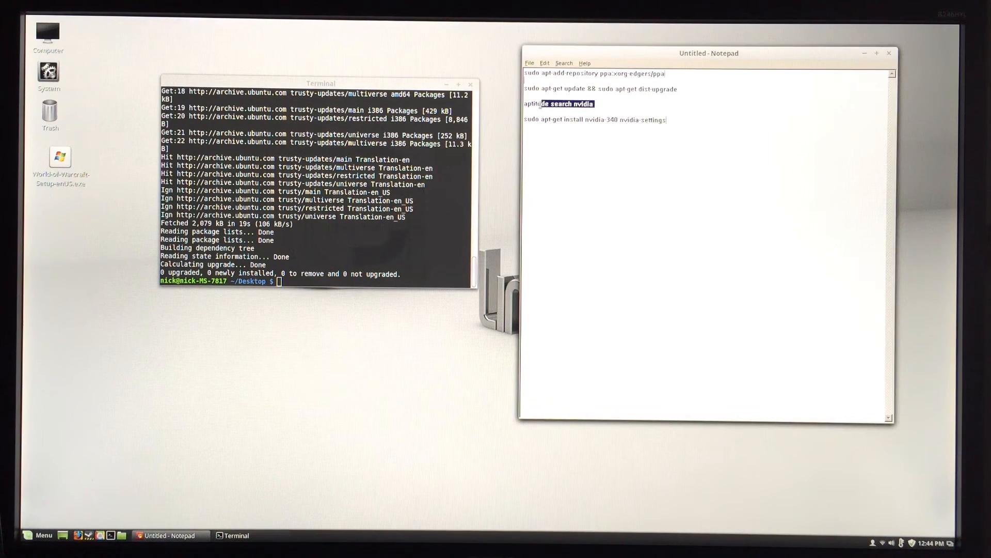
- Run 'aptitude search nvidia' and scroll through the listed nvidia-340 and nvidia-settings packages
{"action": "right_click", "coordinate": [561, 103]}
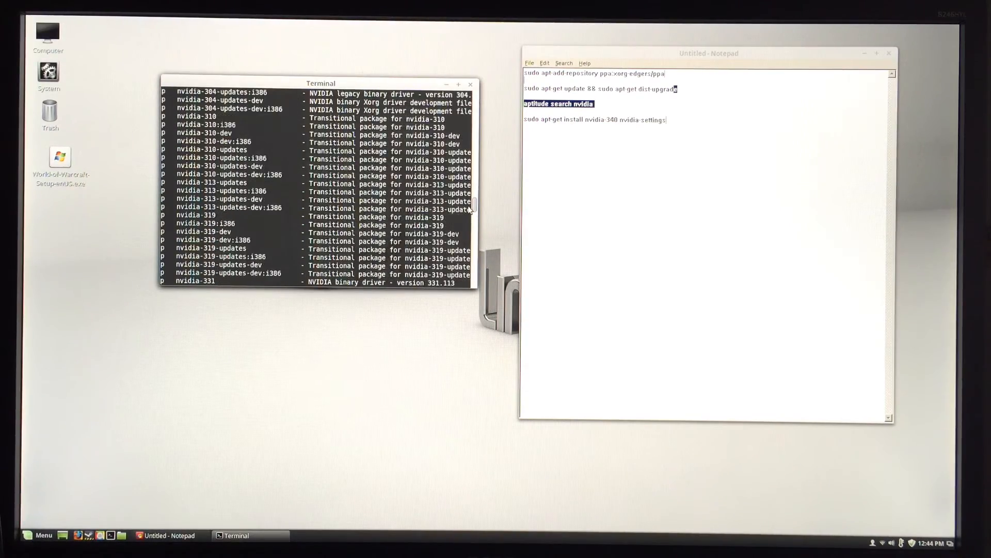
{"action": "scroll", "scroll_direction": "down", "scroll_amount": 3}
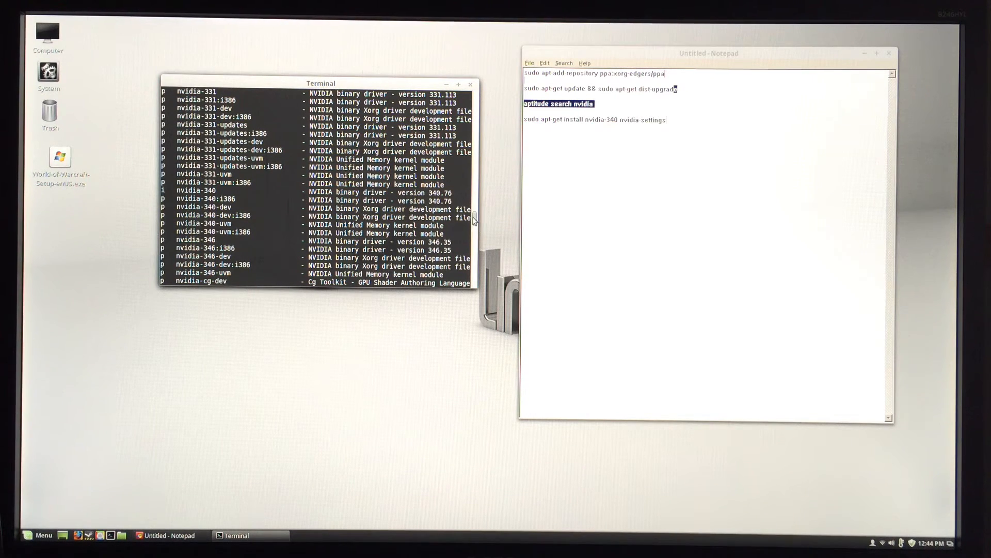
{"action": "scroll", "scroll_direction": "down", "scroll_amount": 3}
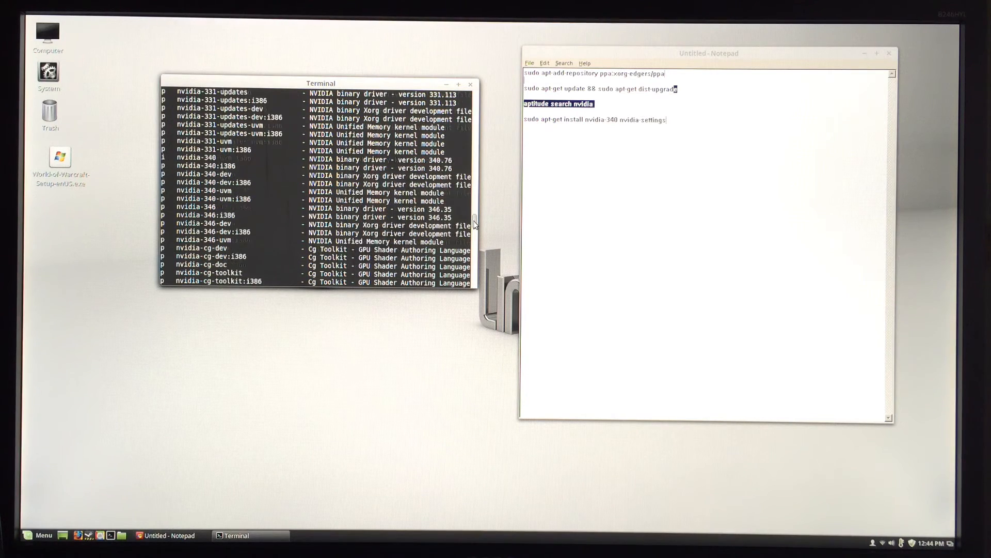
{"action": "scroll", "scroll_direction": "down", "scroll_amount": 3}
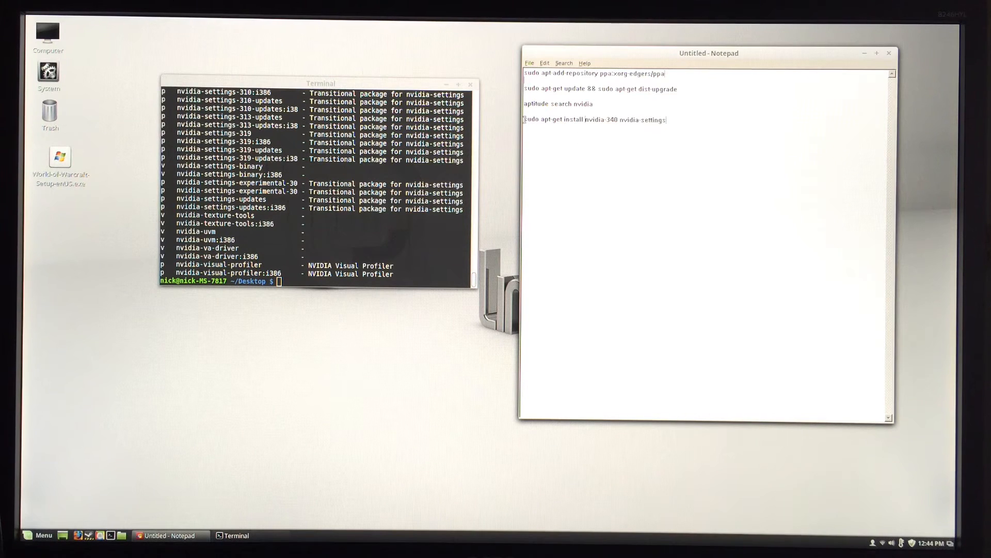
- Copy the nvidia-340 and nvidia-settings install command, answer 'y', and review the output
{"action": "triple_click", "coordinate": [596, 120]}
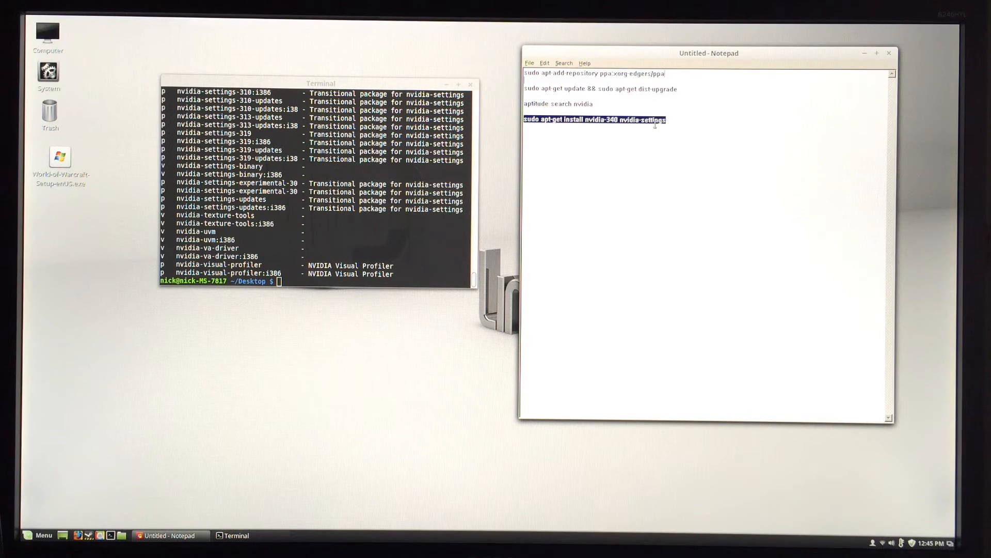
{"action": "right_click", "coordinate": [657, 120]}
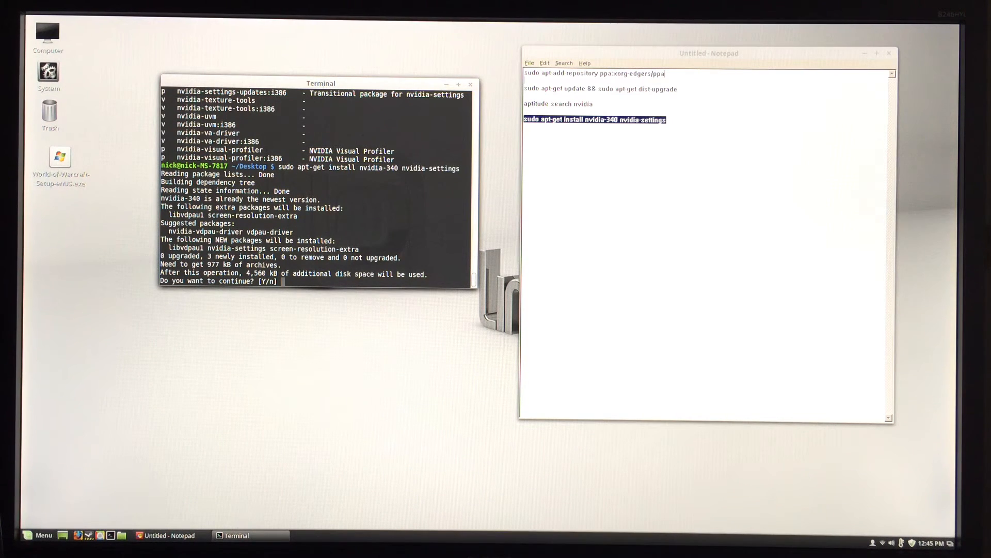
{"action": "type", "text": "y"}
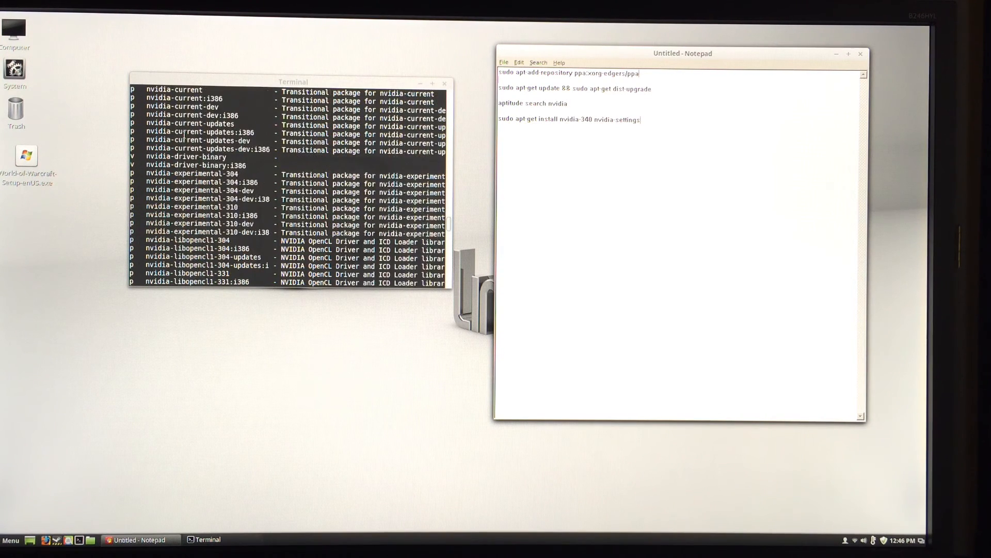
{"action": "scroll", "scroll_direction": "down", "scroll_amount": 3}
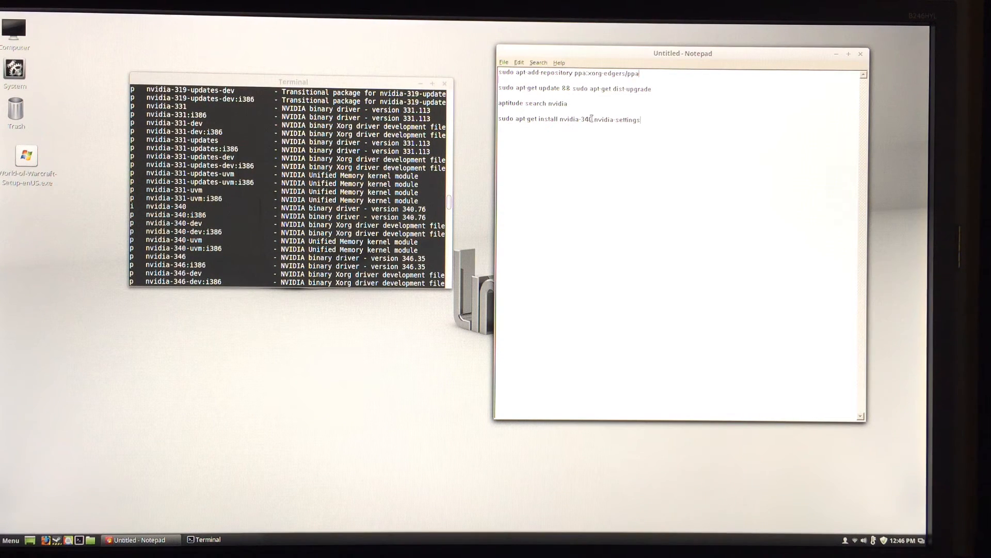
{"action": "mouse_move", "coordinate": [583, 231]}
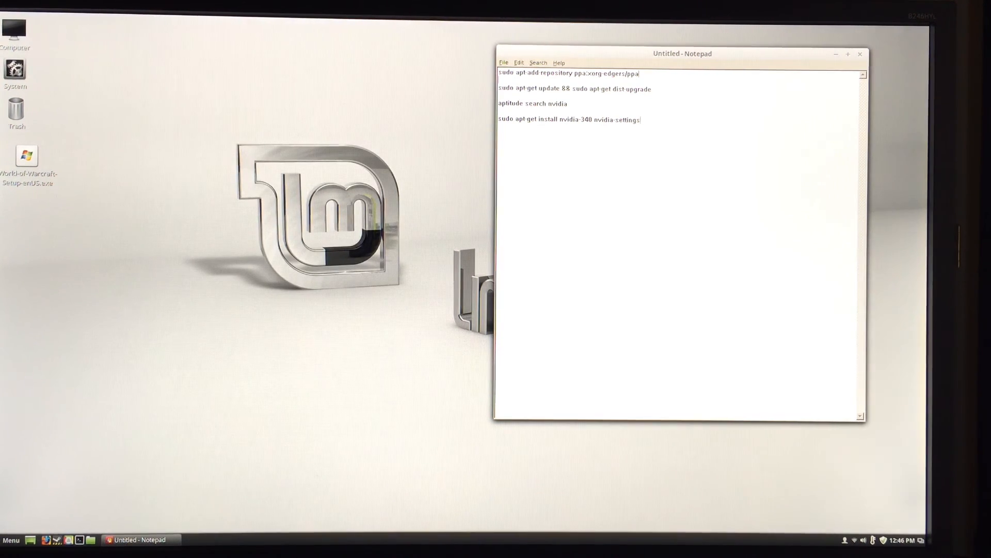
- Launch Driver Manager from the Administration menu and authenticate with the password
{"action": "left_click", "coordinate": [13, 539]}
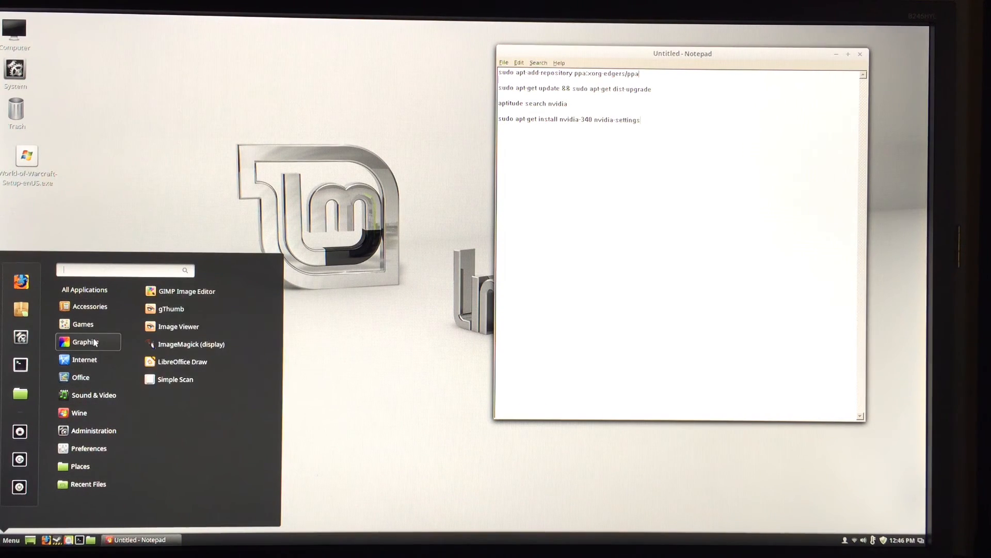
{"action": "left_click", "coordinate": [93, 430]}
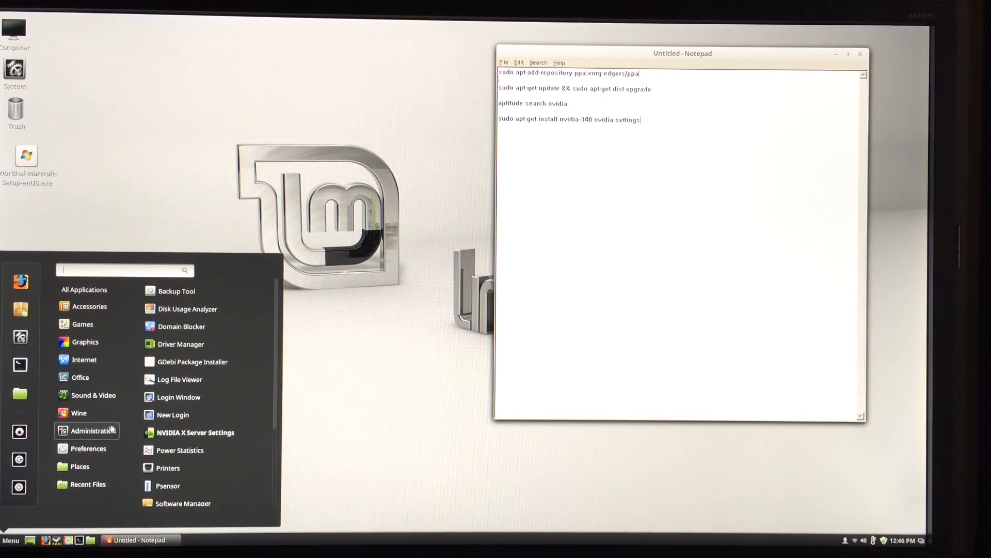
{"action": "left_click", "coordinate": [180, 344]}
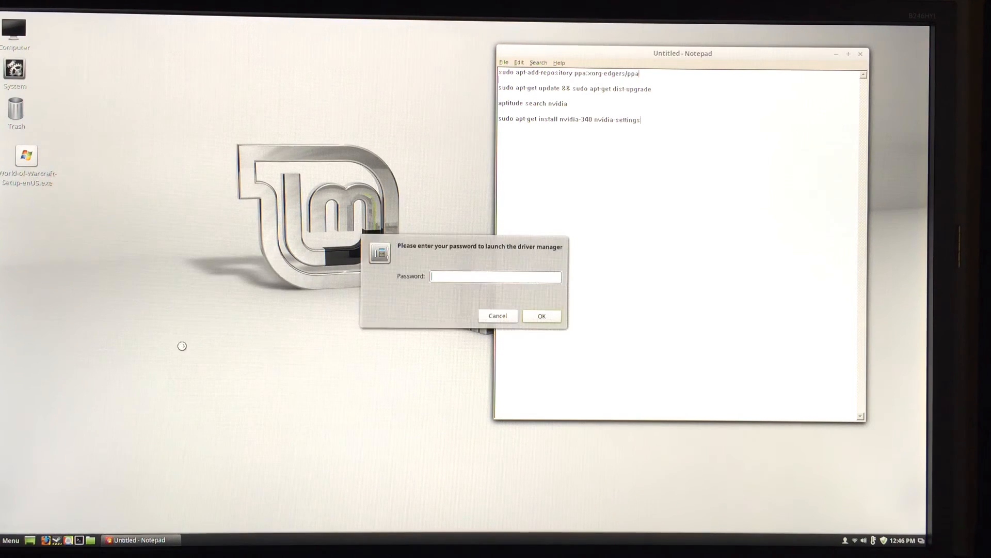
{"action": "type", "text": "*"}
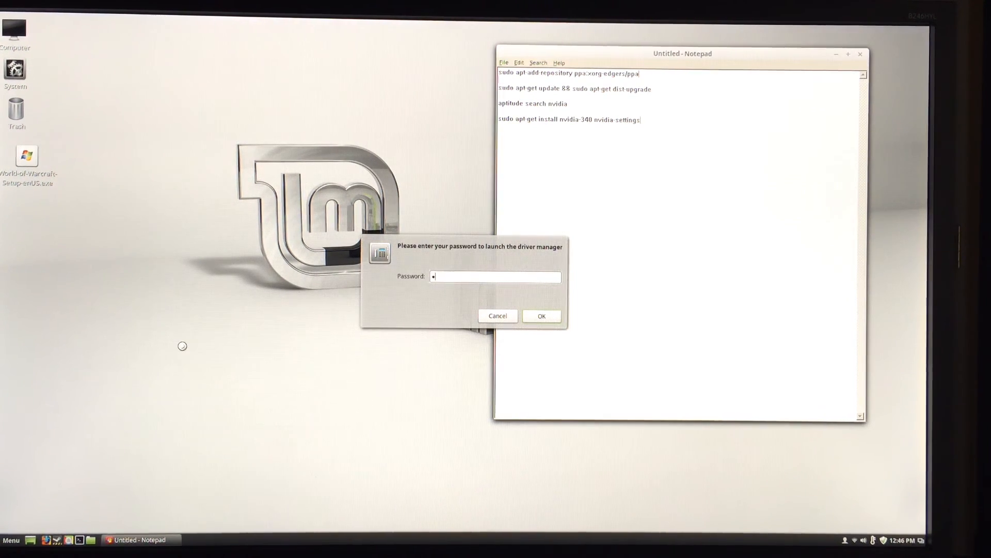
{"action": "type", "text": "password"}
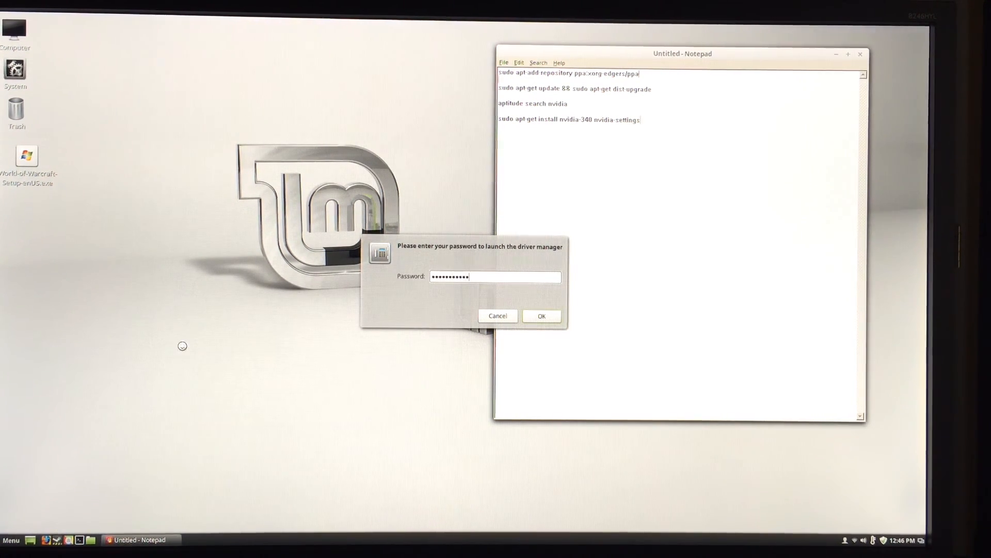
{"action": "left_click", "coordinate": [542, 316]}
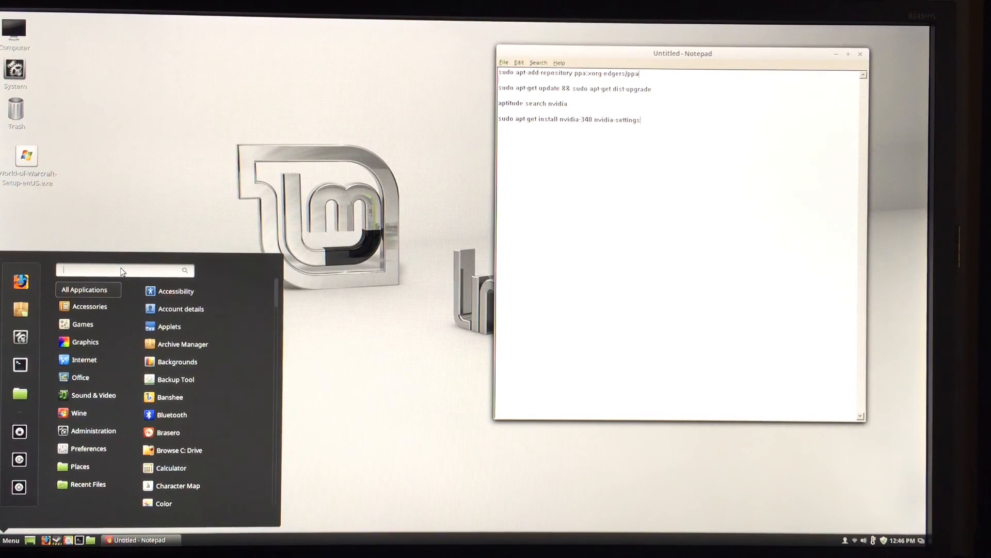
- Launch NVIDIA X Server Settings via 'nvi', browse PowerMizer, Thermal and OpenGL pages, then close
{"action": "type", "text": "nvi"}
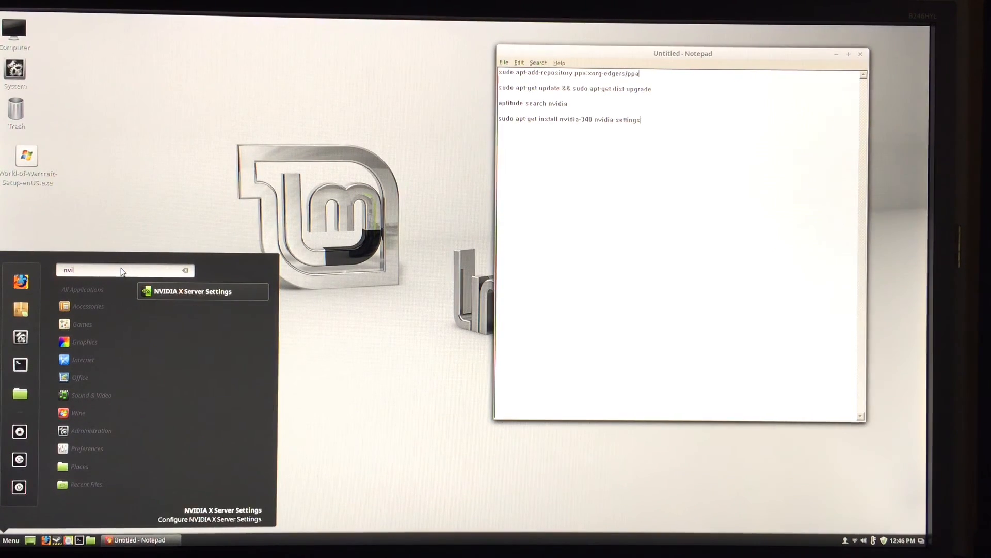
{"action": "left_click", "coordinate": [193, 287]}
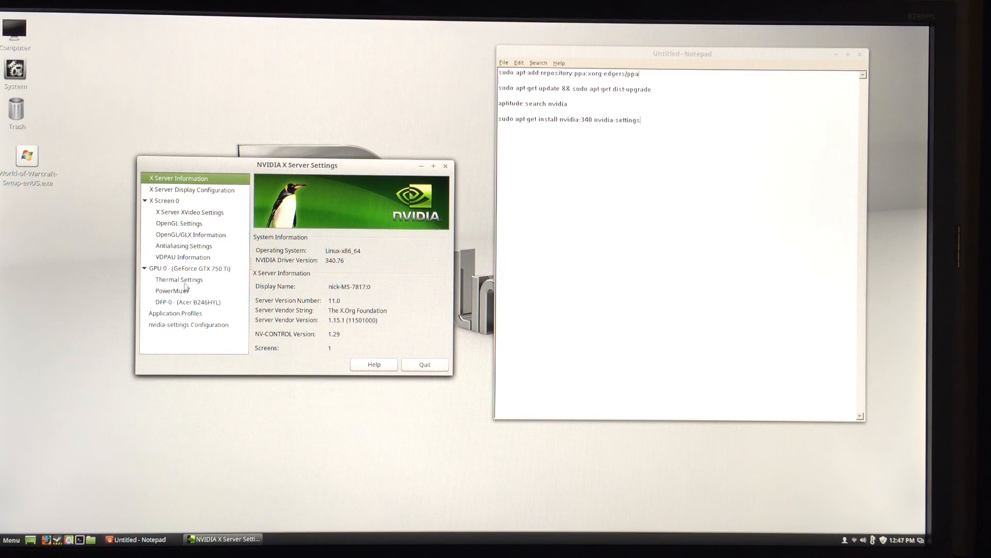
{"action": "left_click", "coordinate": [171, 290]}
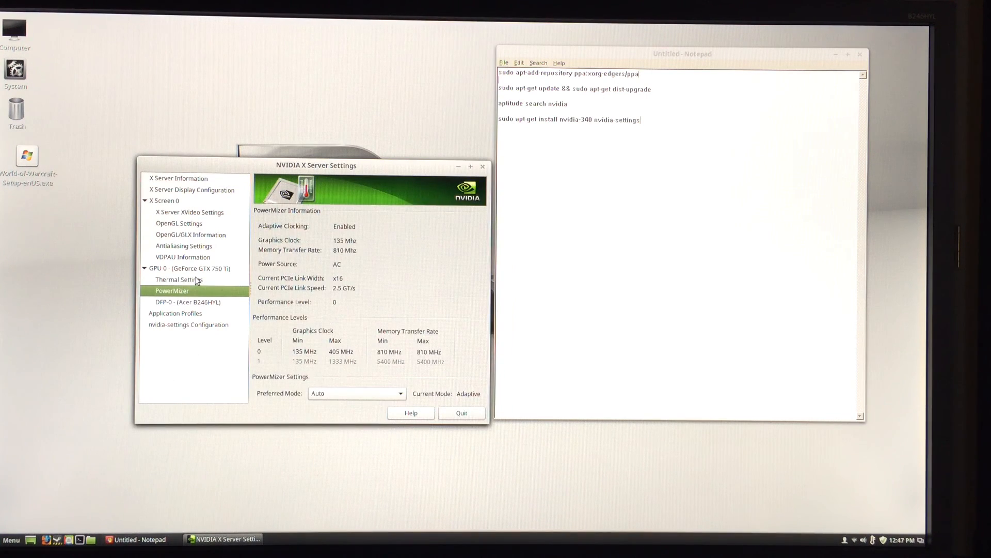
{"action": "left_click", "coordinate": [178, 279]}
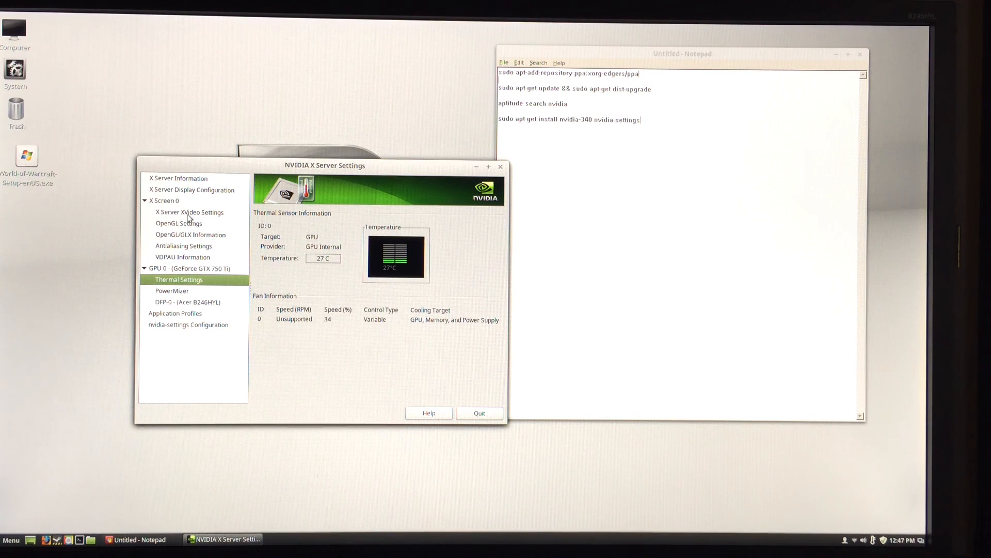
{"action": "left_click", "coordinate": [179, 223]}
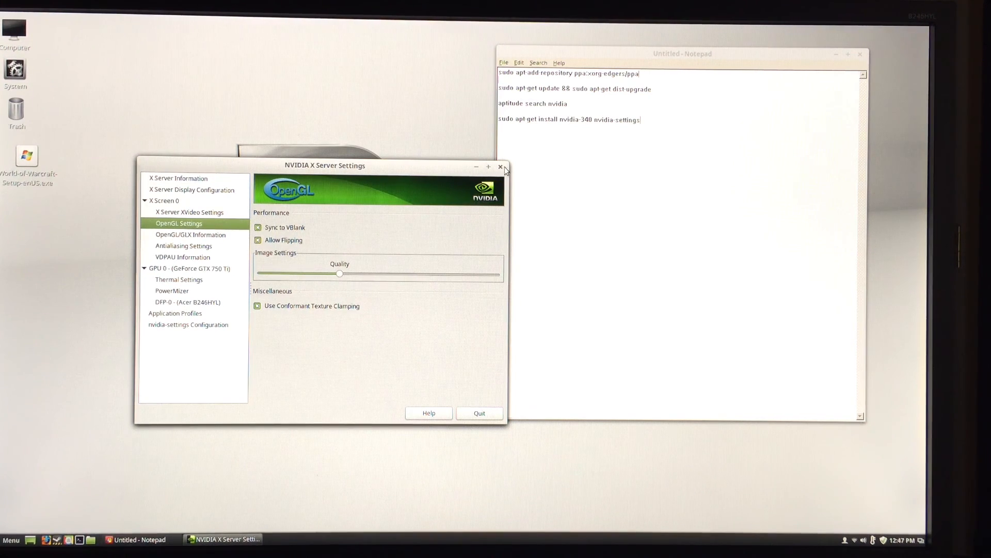
{"action": "left_click", "coordinate": [480, 413]}
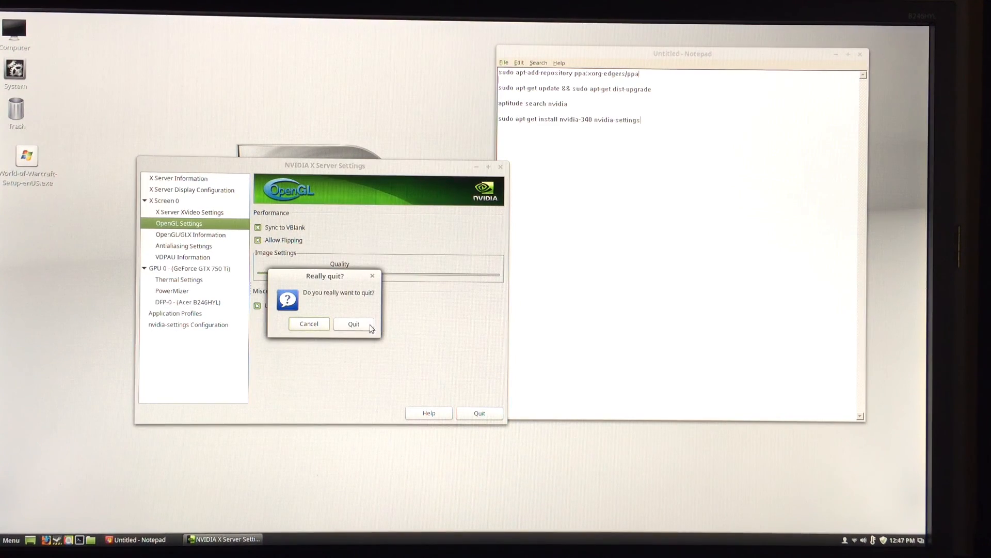
- Confirm Quit in the 'Really quit?' dialog
{"action": "left_click", "coordinate": [354, 323]}
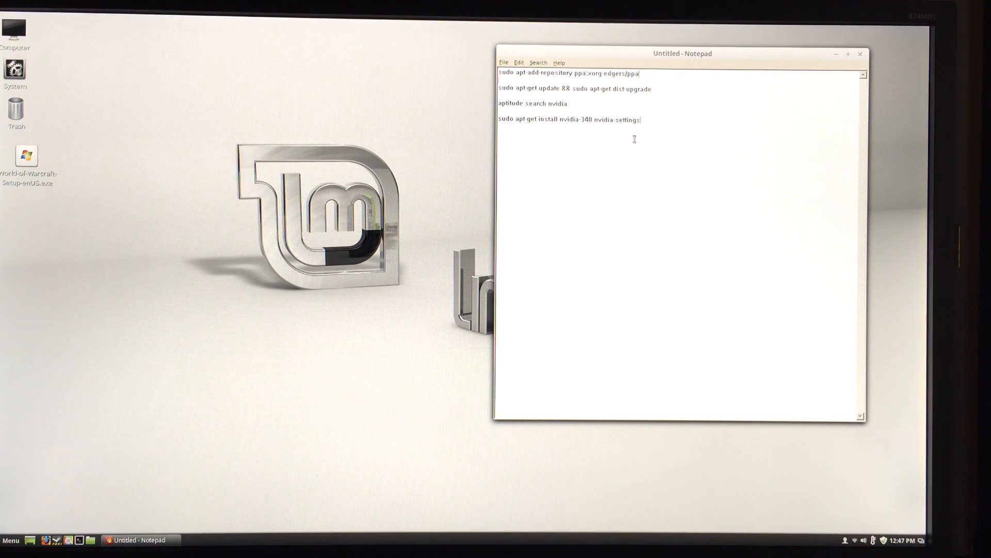
{"action": "mouse_move", "coordinate": [572, 261]}
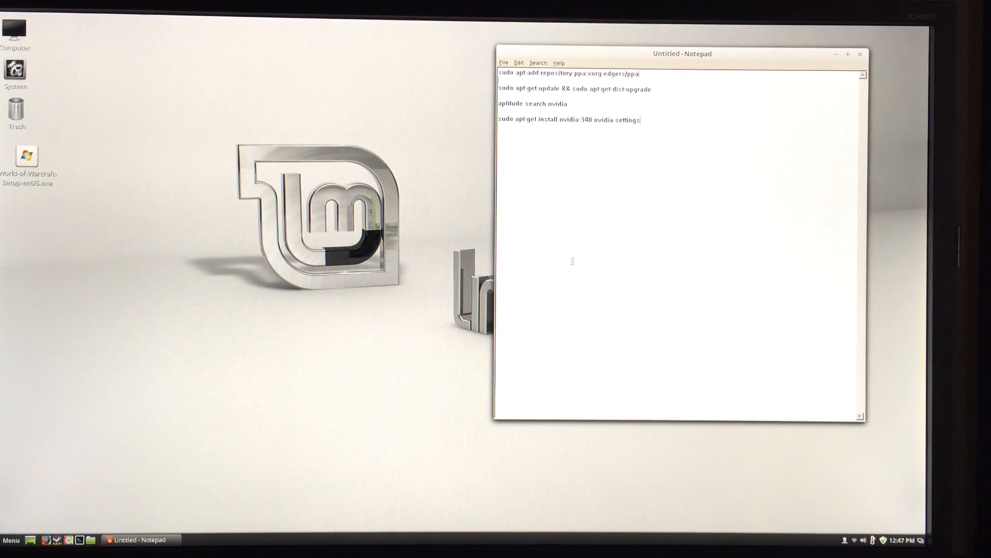